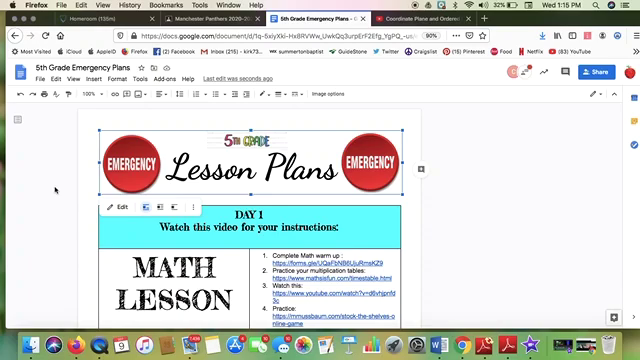
# Scroll the Emergency Plans doc past Day 1 down to the Day 2 math lesson row
pyautogui.scroll(-3)
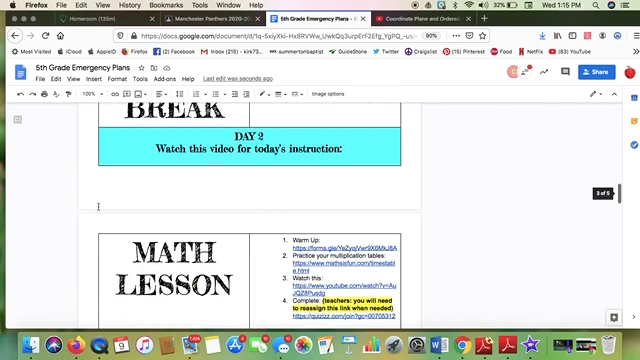
pyautogui.scroll(-3)
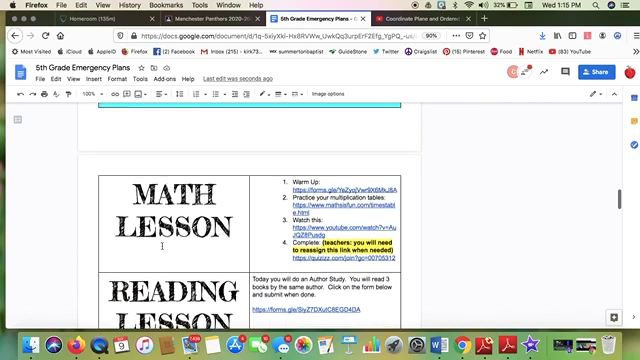
pyautogui.scroll(-3)
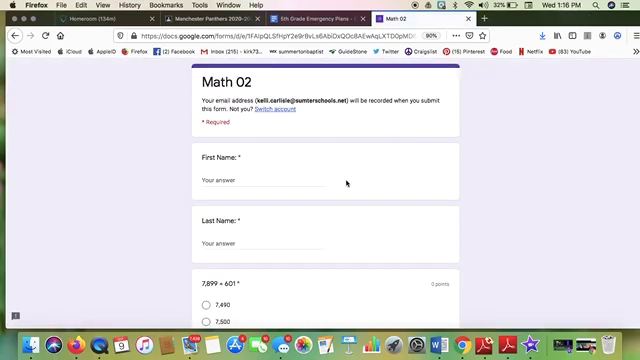
# Scroll through the Math 02 warm-up quiz questions and return to the lesson plans
pyautogui.scroll(-3)
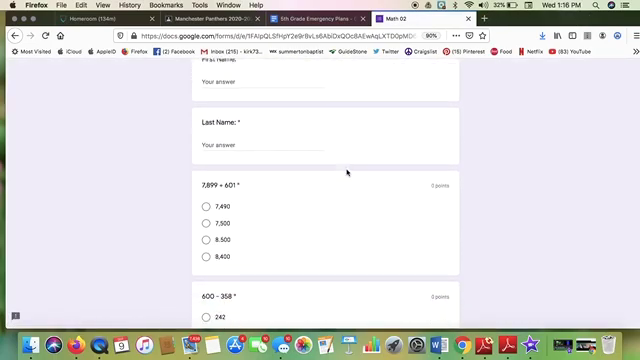
pyautogui.scroll(-3)
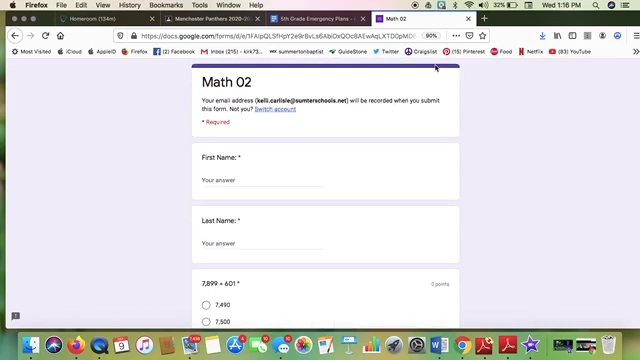
pyautogui.click(290, 16)
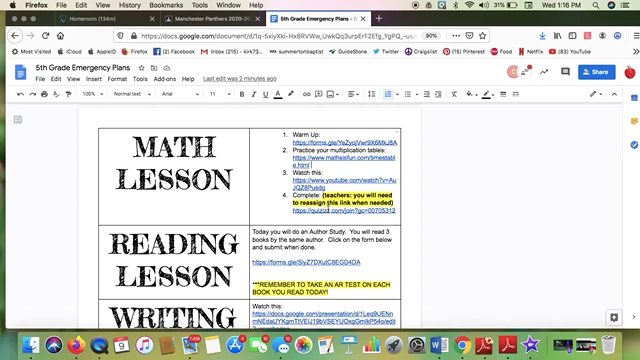
# Scroll the lesson plans to the Day 2 Reading Lesson row
pyautogui.scroll(-3)
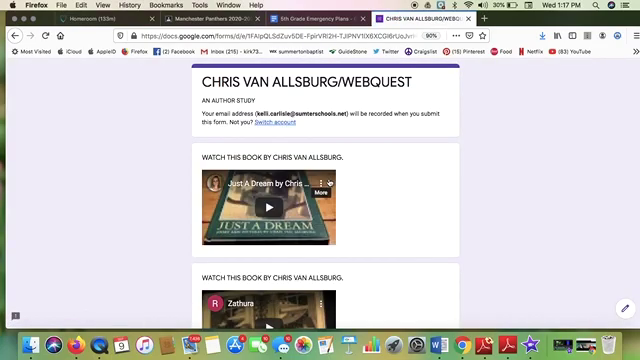
# Move past the webquest videos to its question page on Van Allsburg's career
pyautogui.scroll(-3)
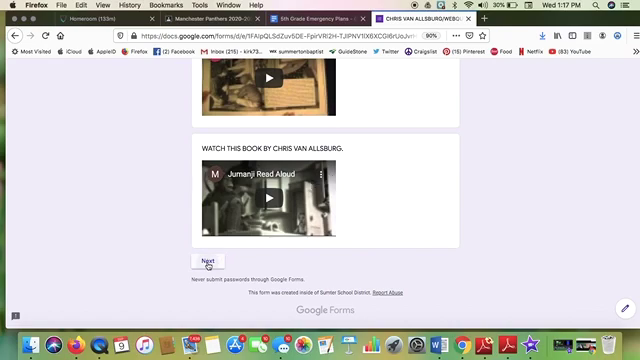
pyautogui.click(206, 262)
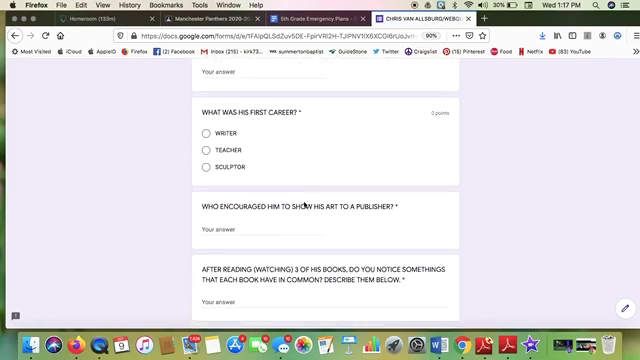
pyautogui.scroll(3)
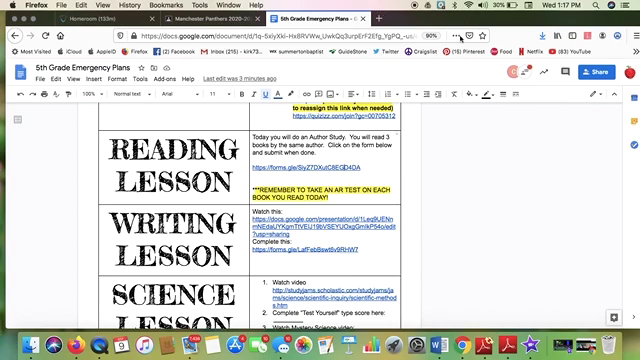
# Scroll the lesson plans down to the Day 2 Writing and Science Lesson rows
pyautogui.scroll(-3)
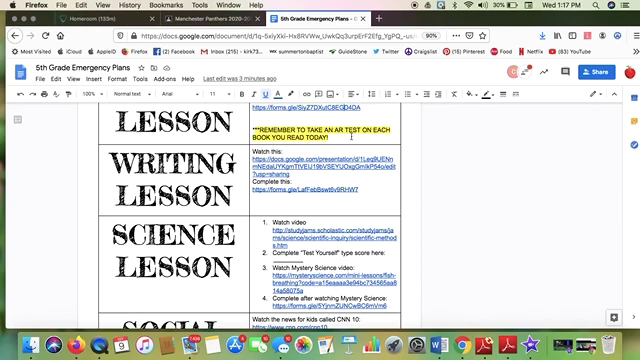
pyautogui.scroll(-3)
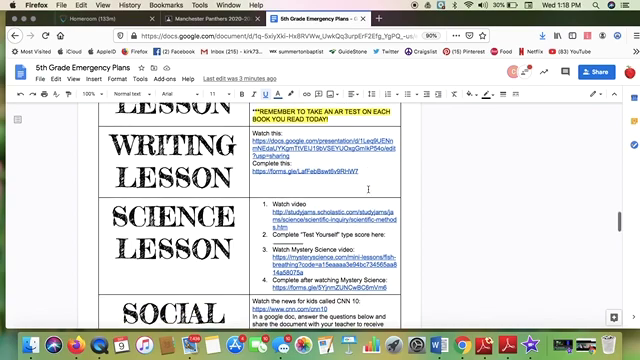
pyautogui.scroll(-3)
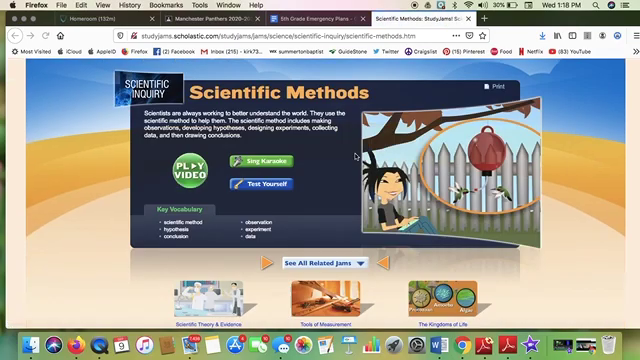
# Scroll the Scholastic StudyJams Scientific Methods lesson page
pyautogui.scroll(-3)
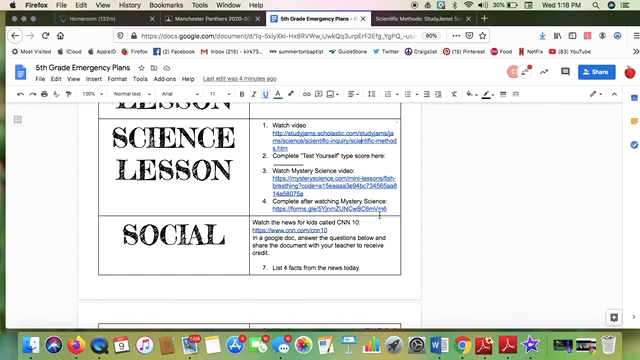
# Scroll the lesson plans to the Day 2 Social Studies Lesson row and its tasks
pyautogui.scroll(-3)
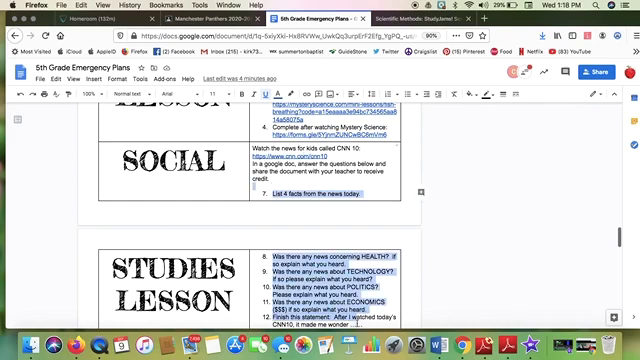
pyautogui.scroll(-3)
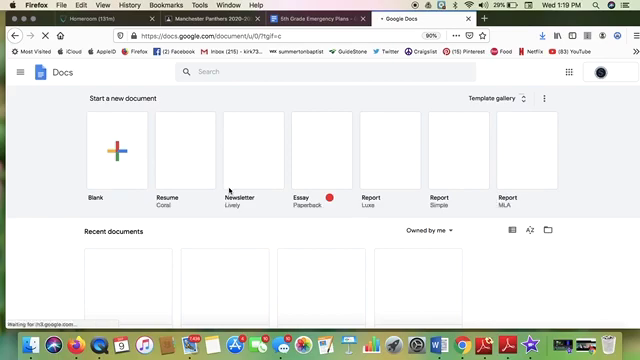
# Leave the Docs home page back to the Emergency Plans document at the Brain Break row
pyautogui.click(112, 150)
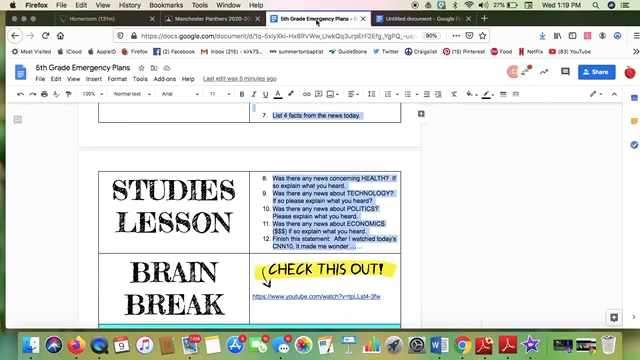
# Scroll past the Day 2 brain break to the Day 3 heading and Math Lesson row
pyautogui.scroll(-3)
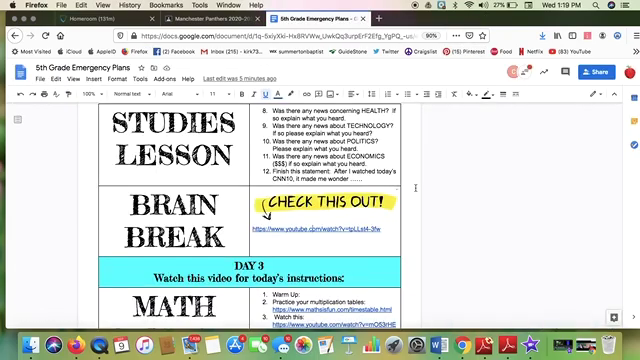
pyautogui.scroll(-3)
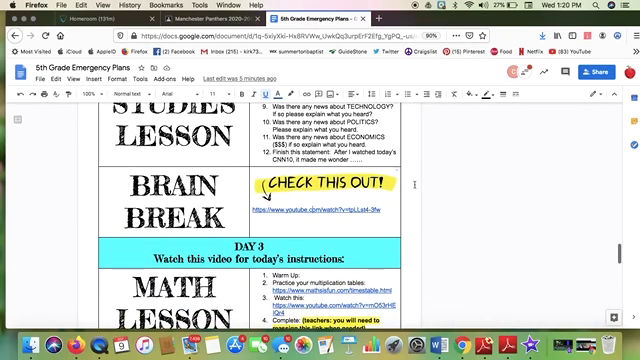